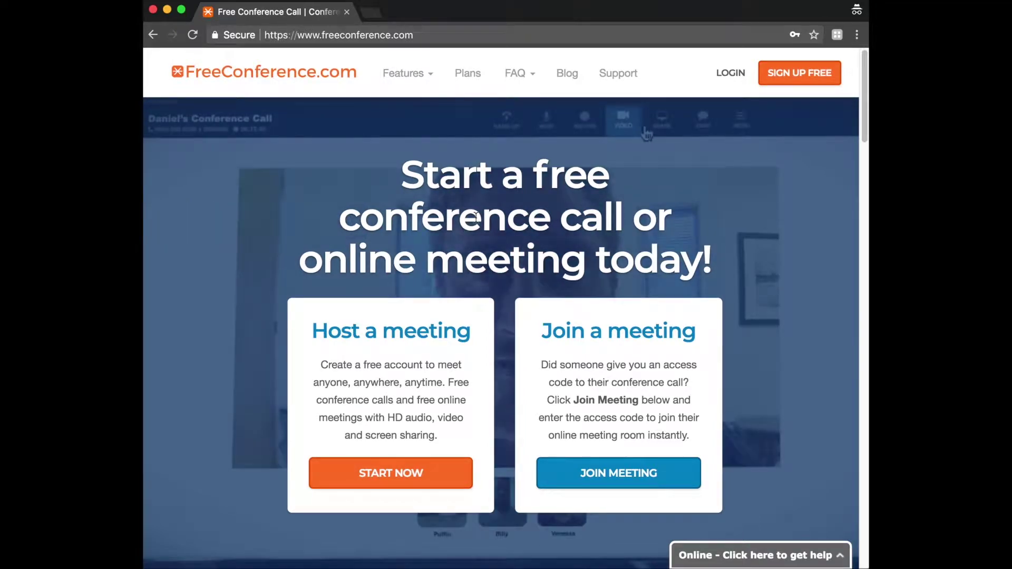
left_click(338, 35)
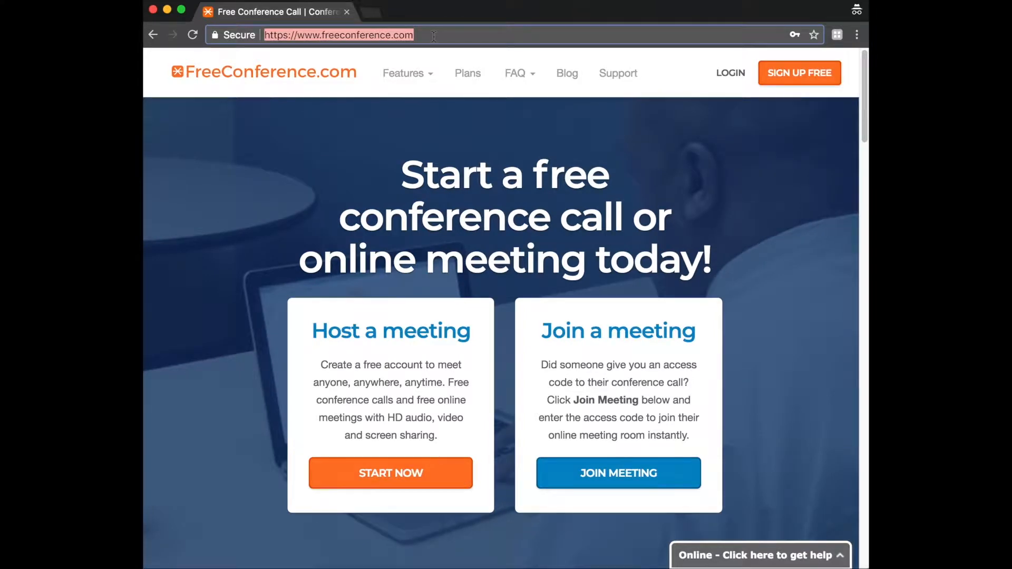
left_click(618, 472)
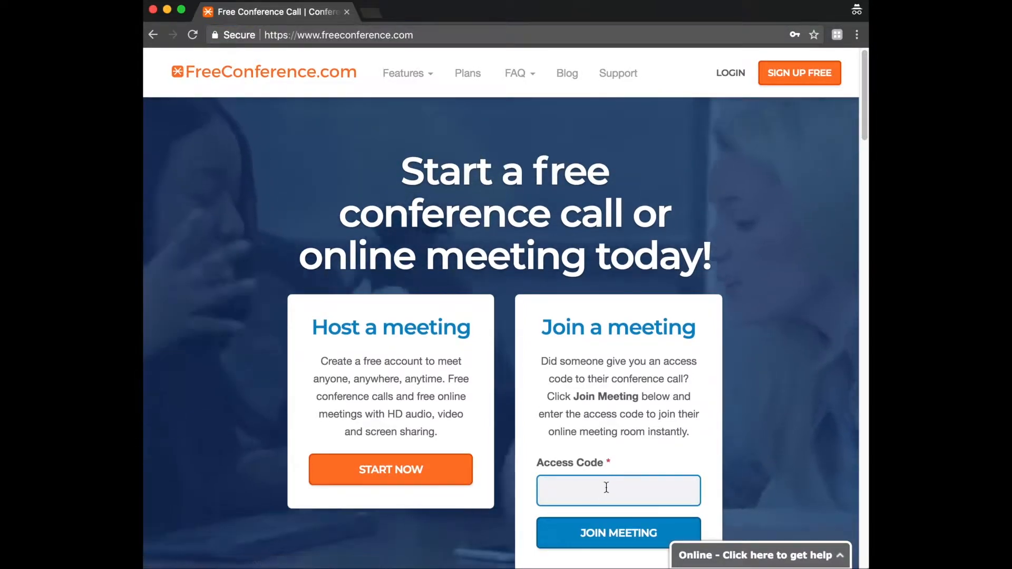
type("839 8396")
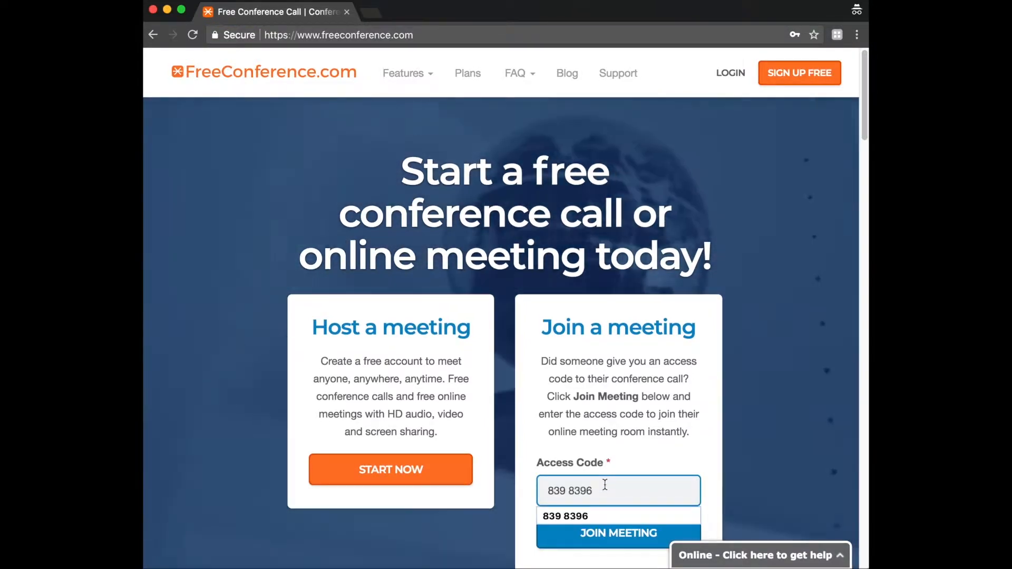
left_click(617, 533)
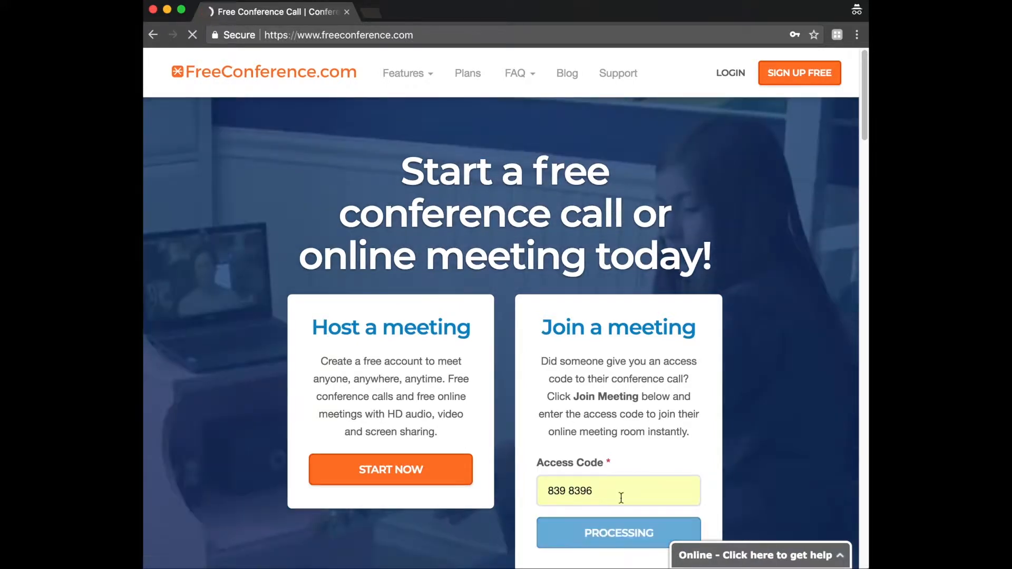
left_click(619, 533)
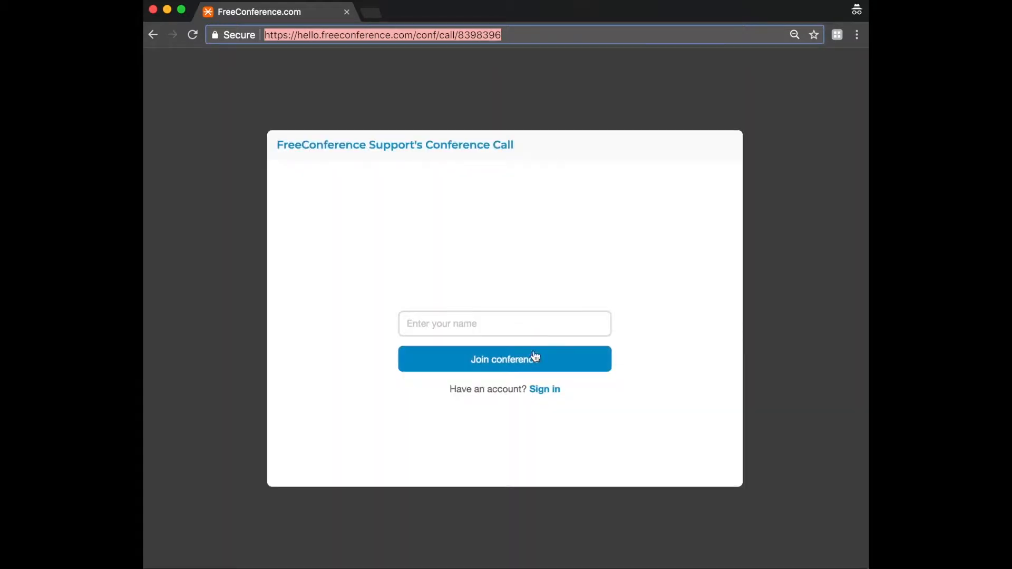
- Enter the display name 'Keisha' on the join page
left_click(504, 324)
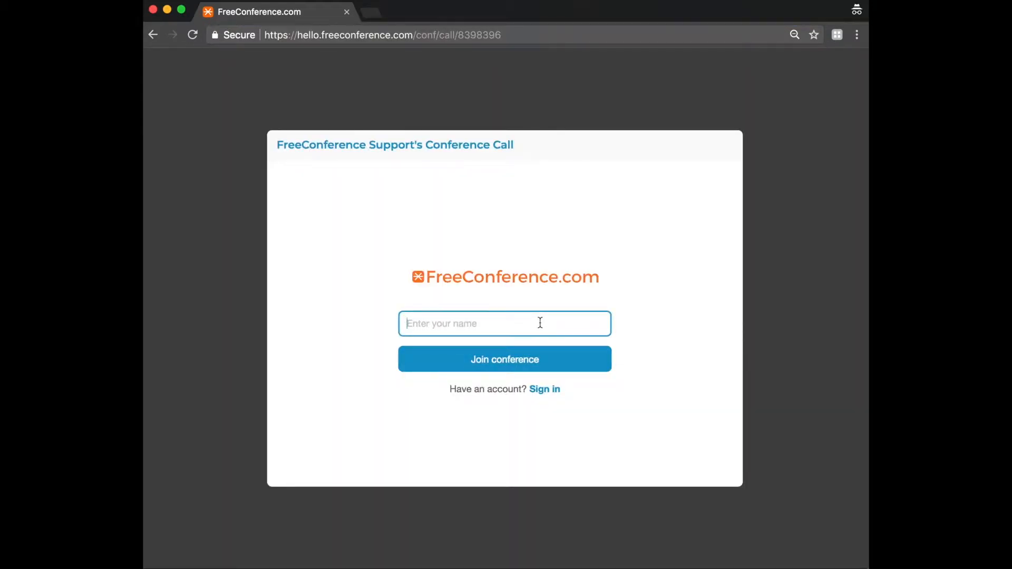
type("Keisha")
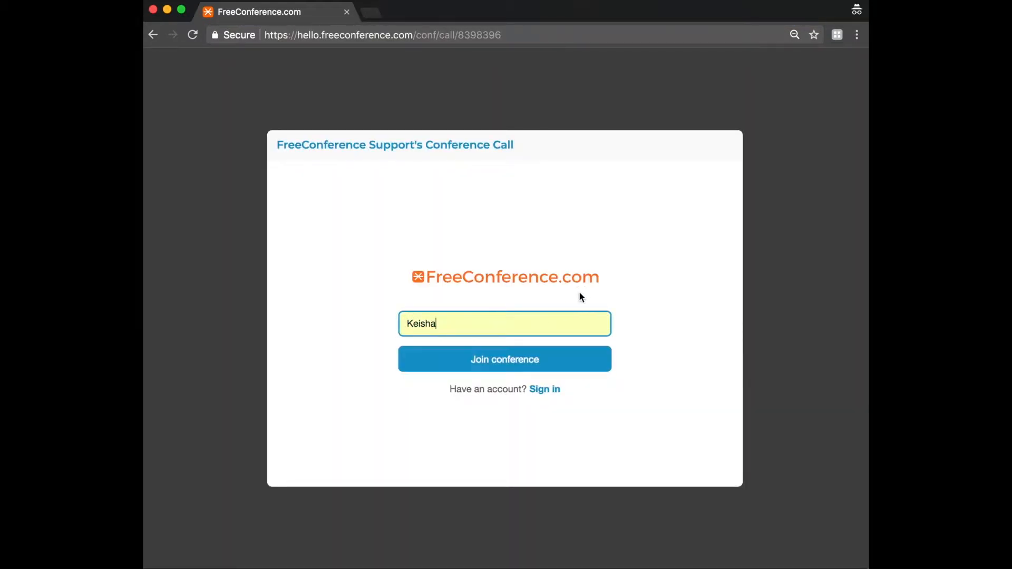
mouse_move(643, 270)
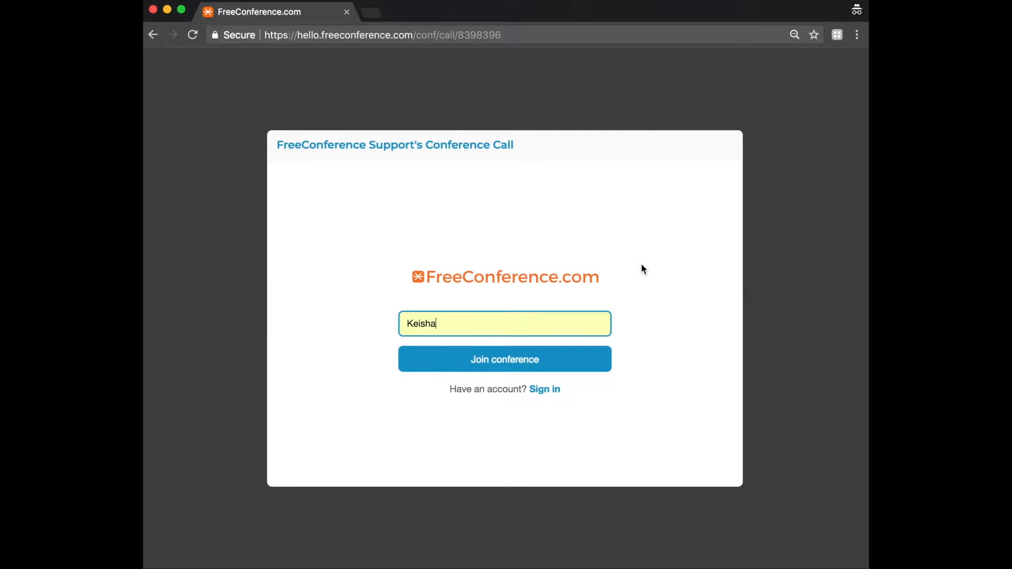
mouse_move(536, 266)
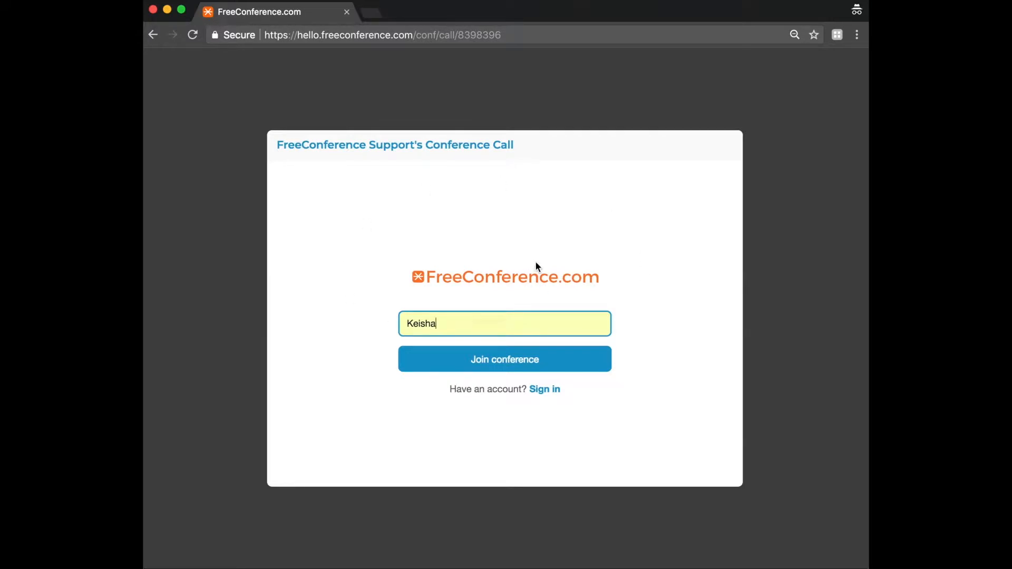
mouse_move(507, 367)
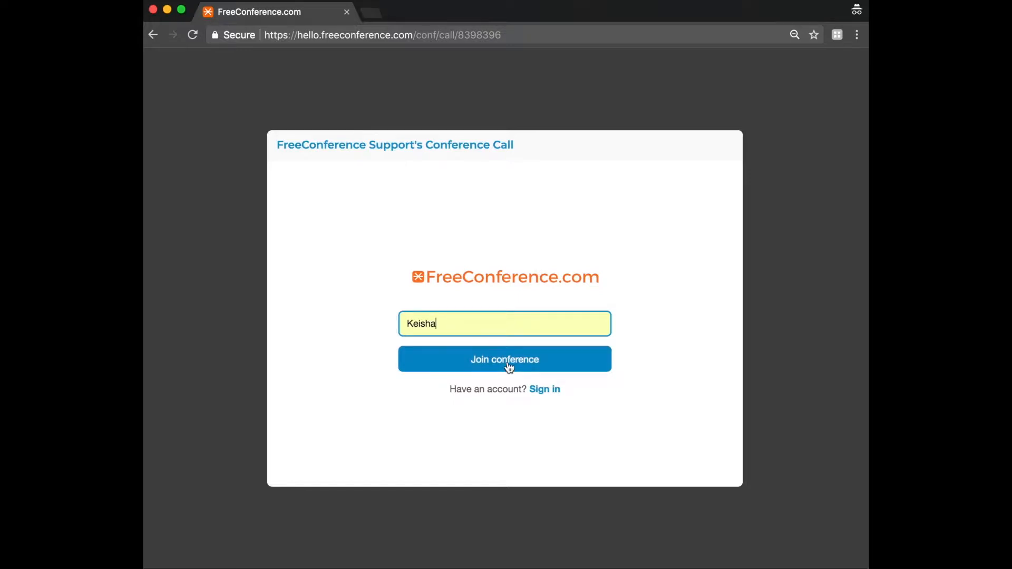
- Join the conference as Keisha, reaching the audio connection choices
left_click(505, 359)
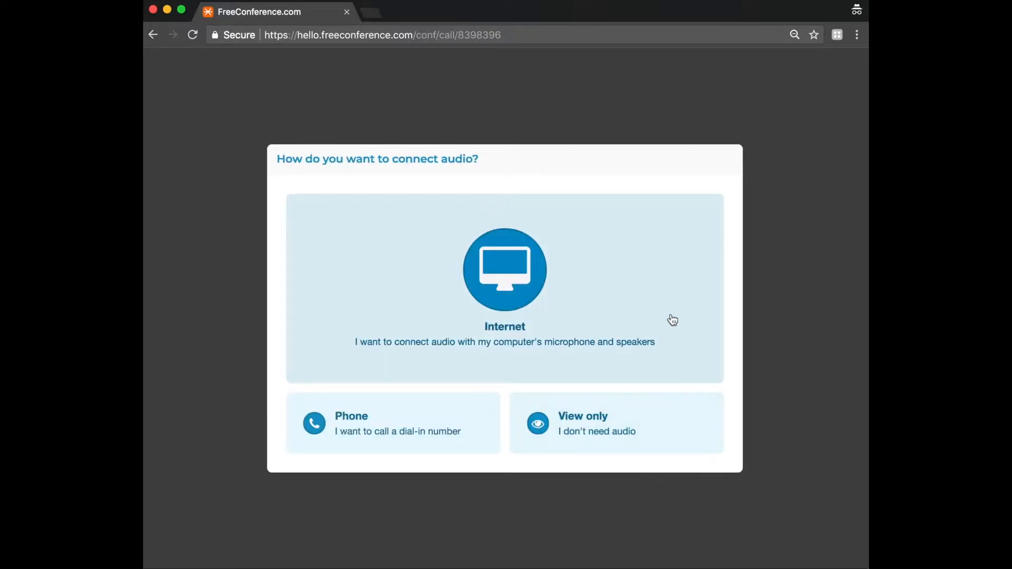
mouse_move(443, 407)
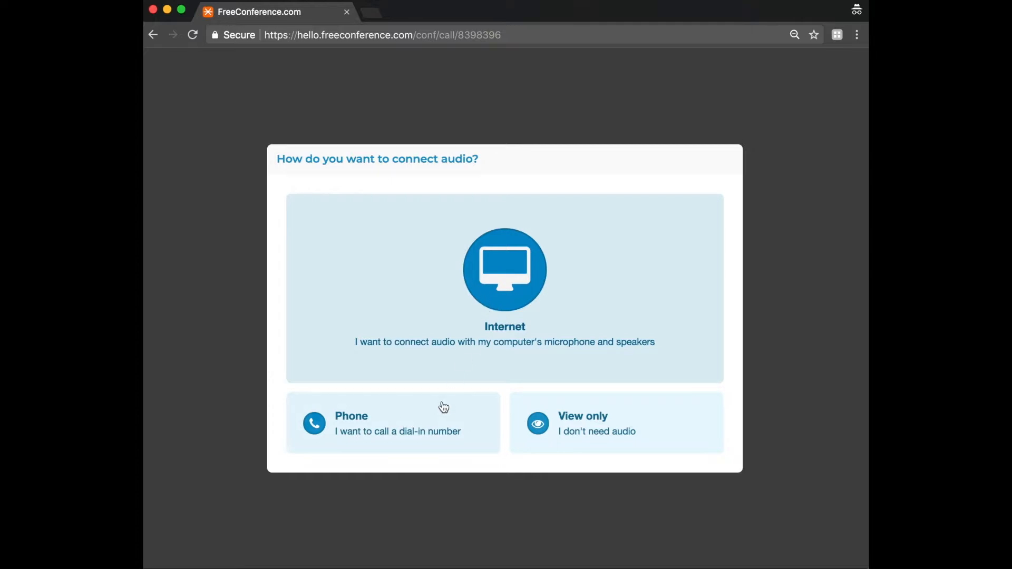
mouse_move(596, 447)
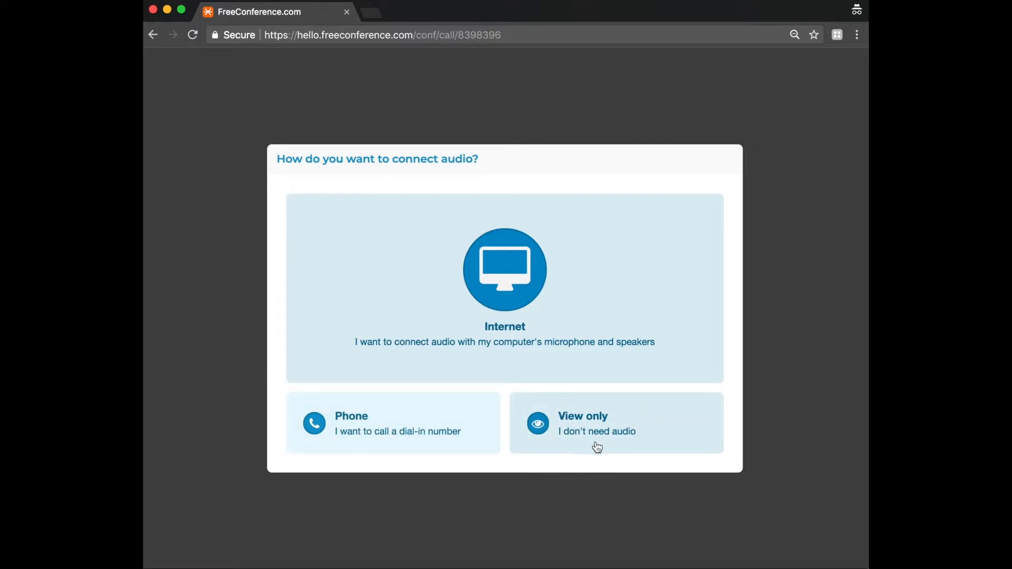
mouse_move(530, 338)
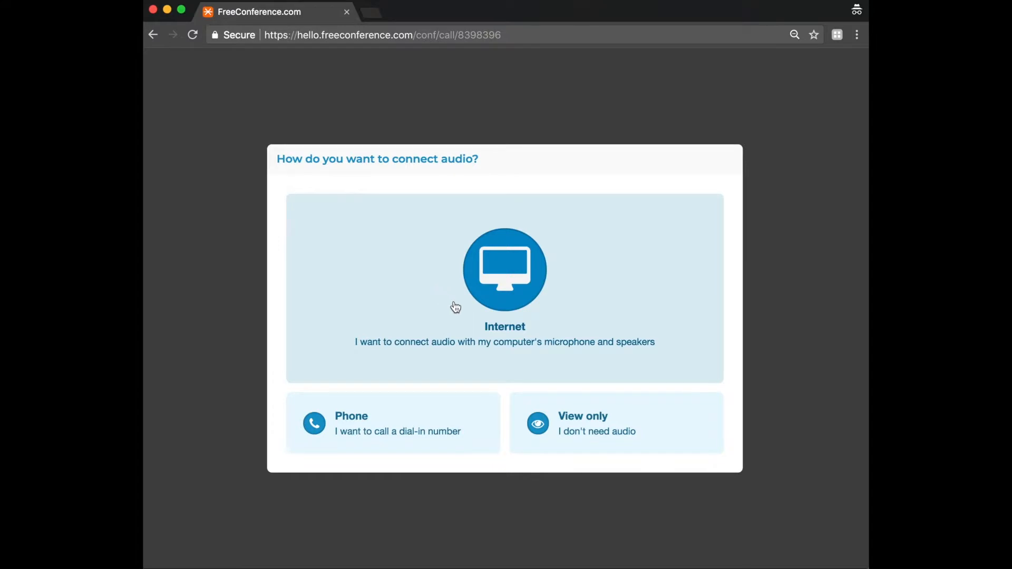
mouse_move(566, 299)
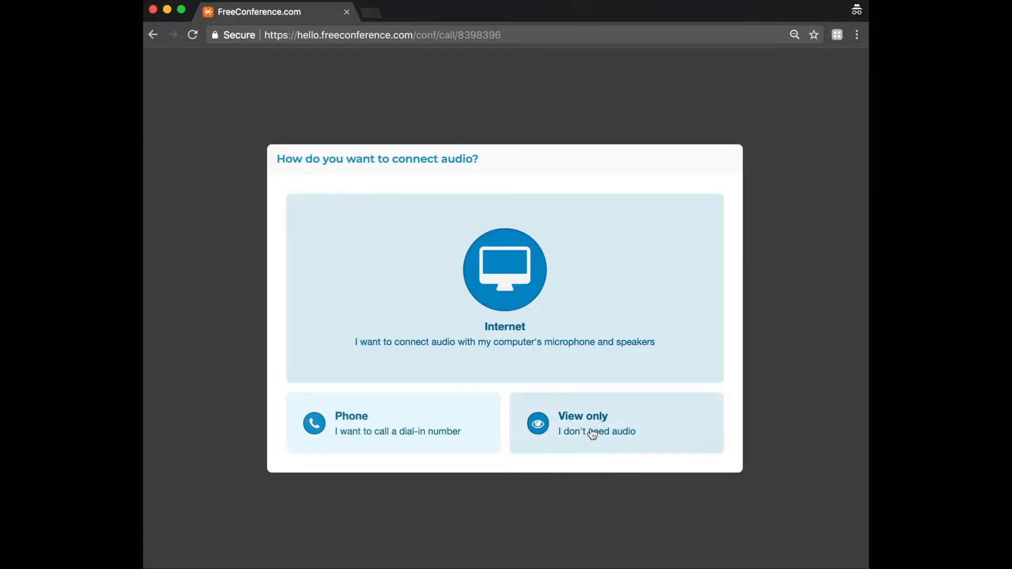
mouse_move(551, 436)
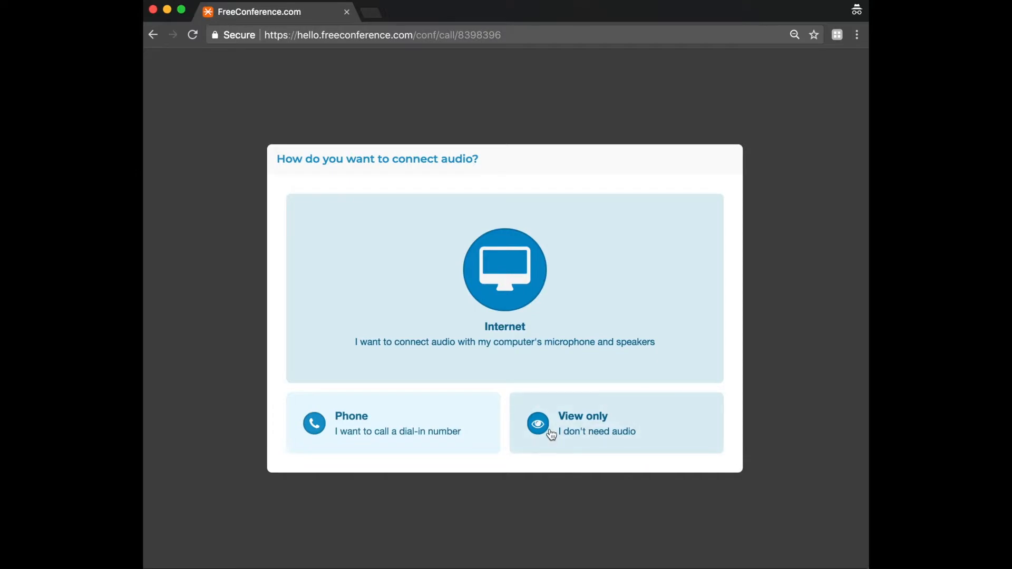
mouse_move(403, 419)
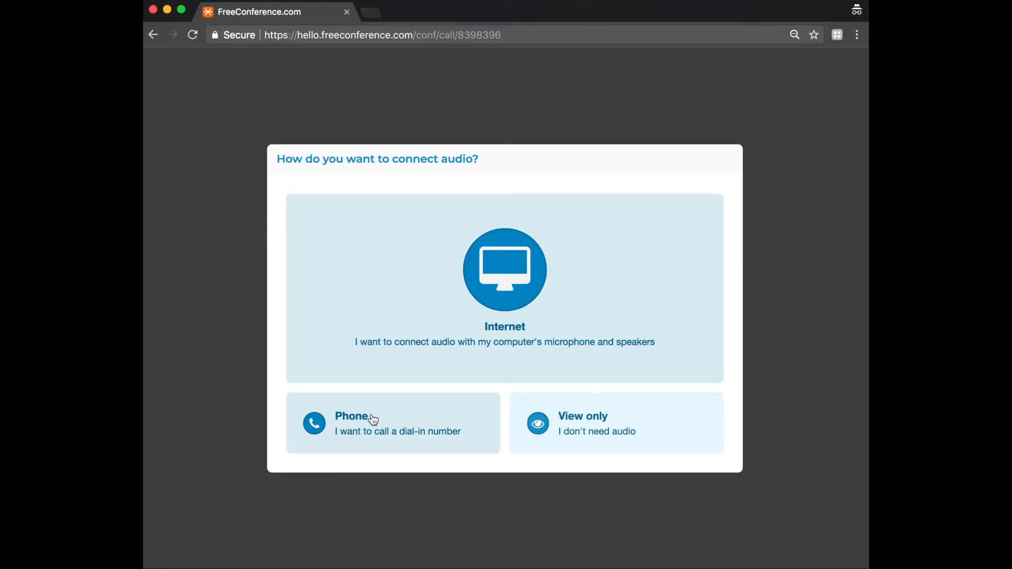
left_click(366, 422)
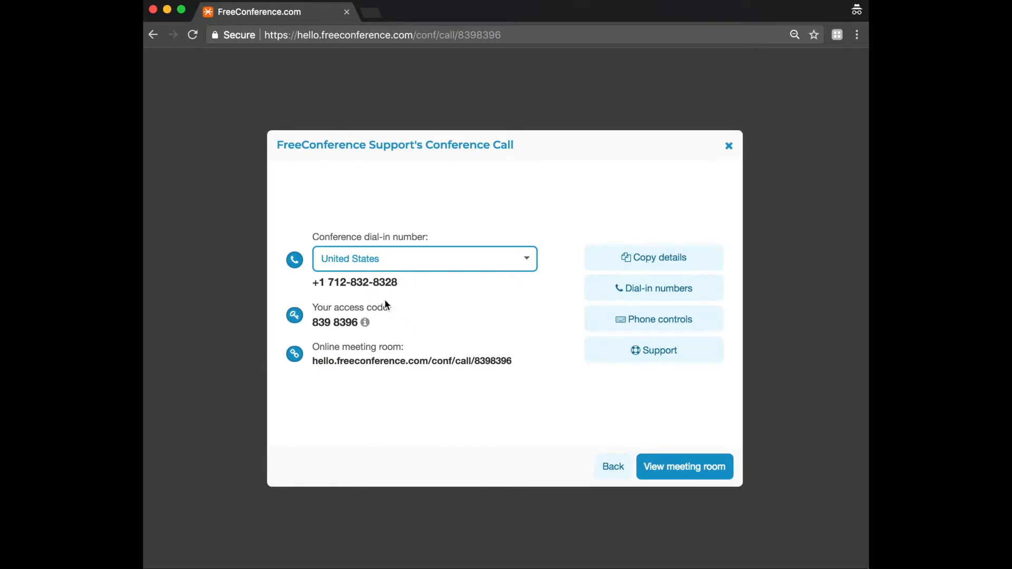
mouse_move(533, 310)
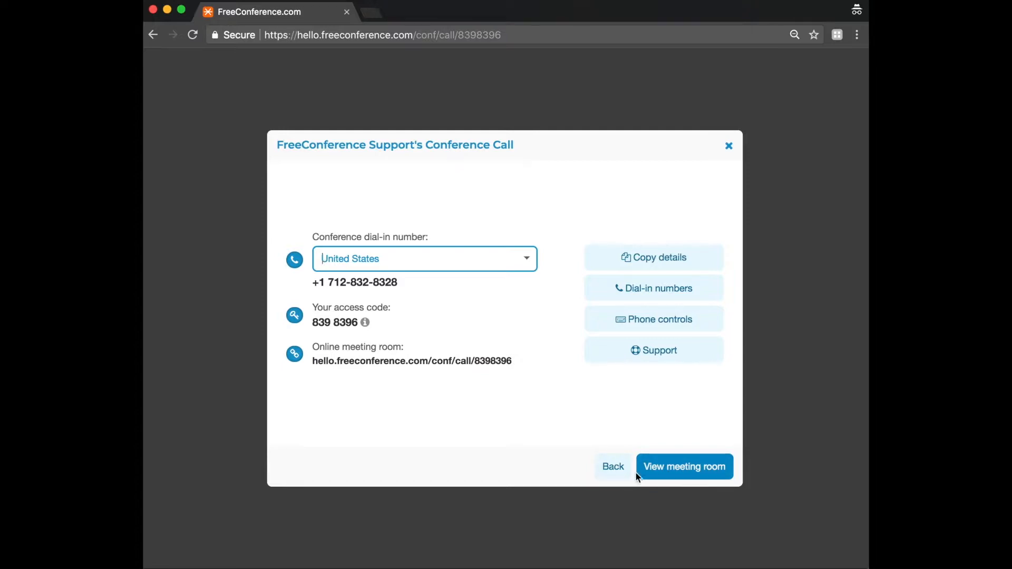
left_click(684, 466)
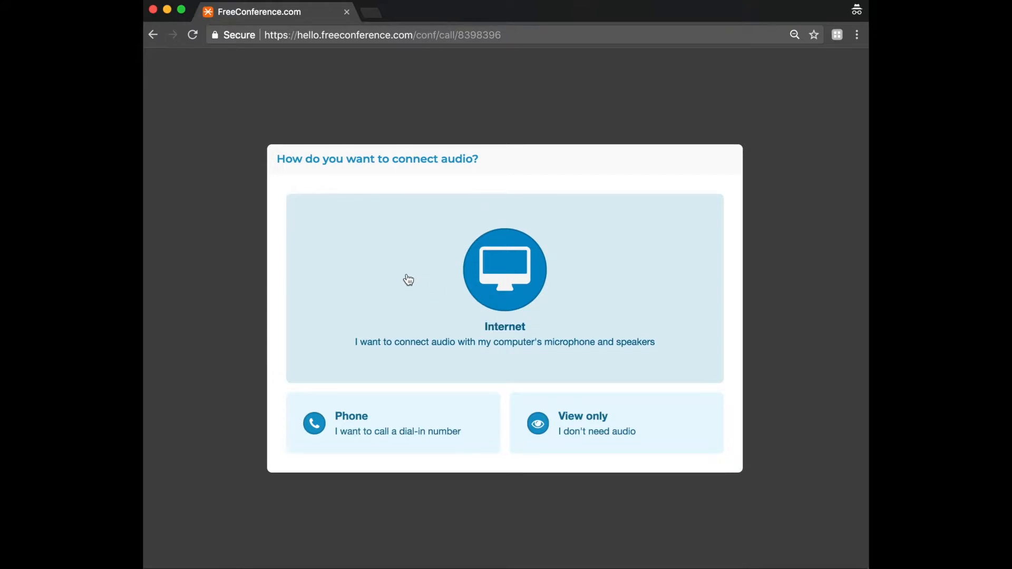
- Connect audio over the Internet and allow the browser microphone access
left_click(504, 271)
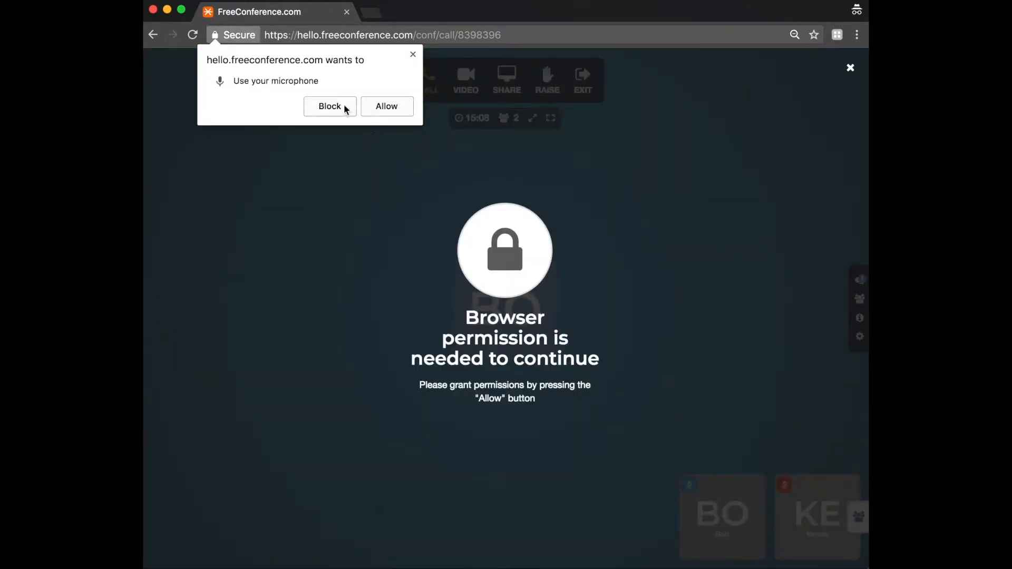
mouse_move(331, 111)
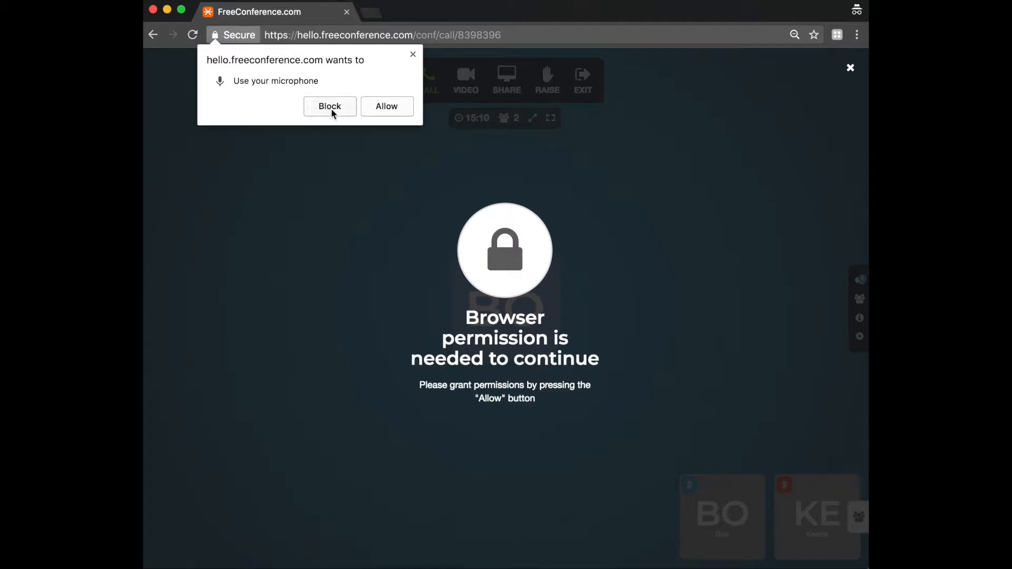
left_click(387, 105)
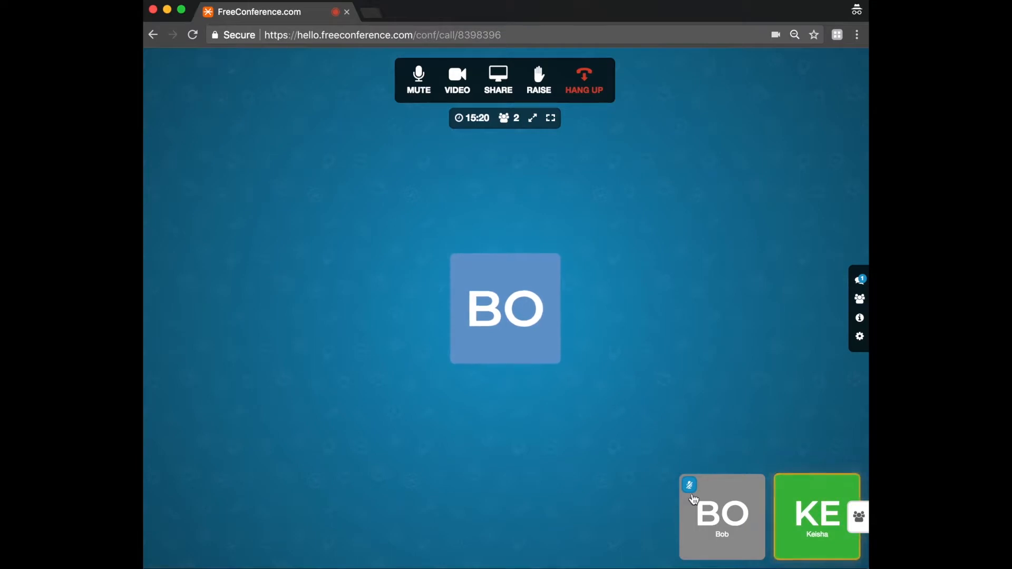
mouse_move(735, 517)
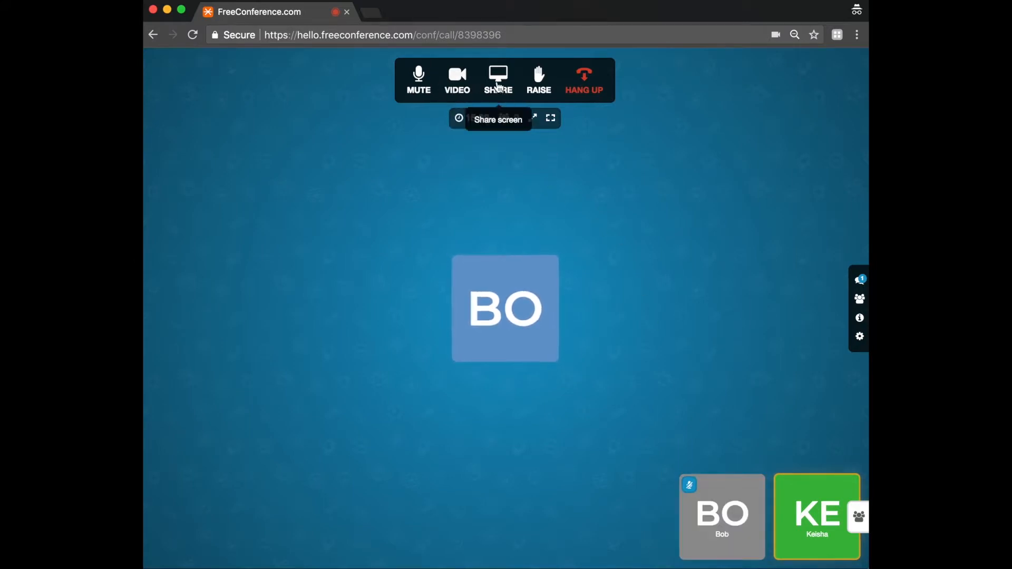
- Mute your own microphone and bring up the call chat
left_click(417, 79)
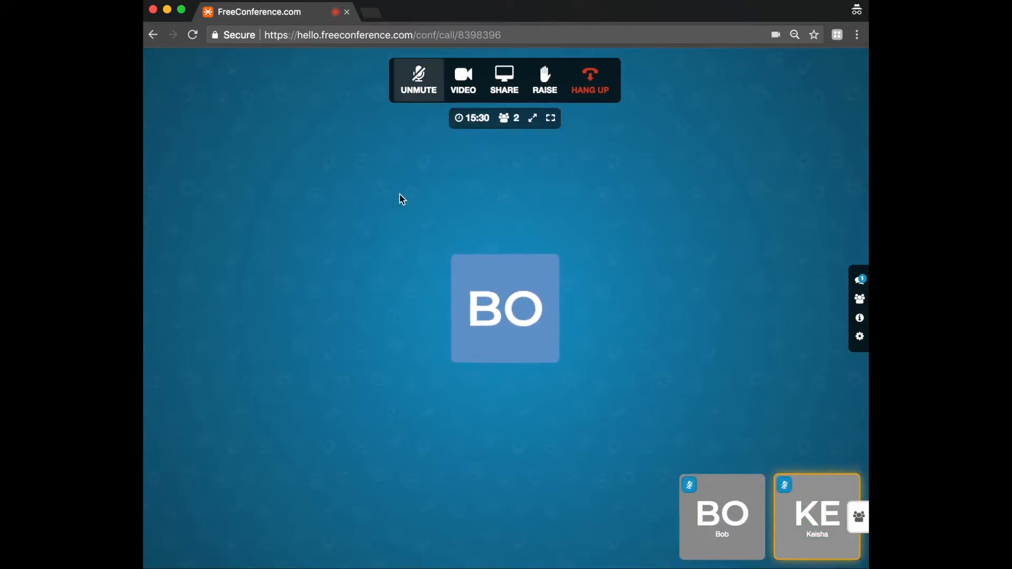
mouse_move(429, 118)
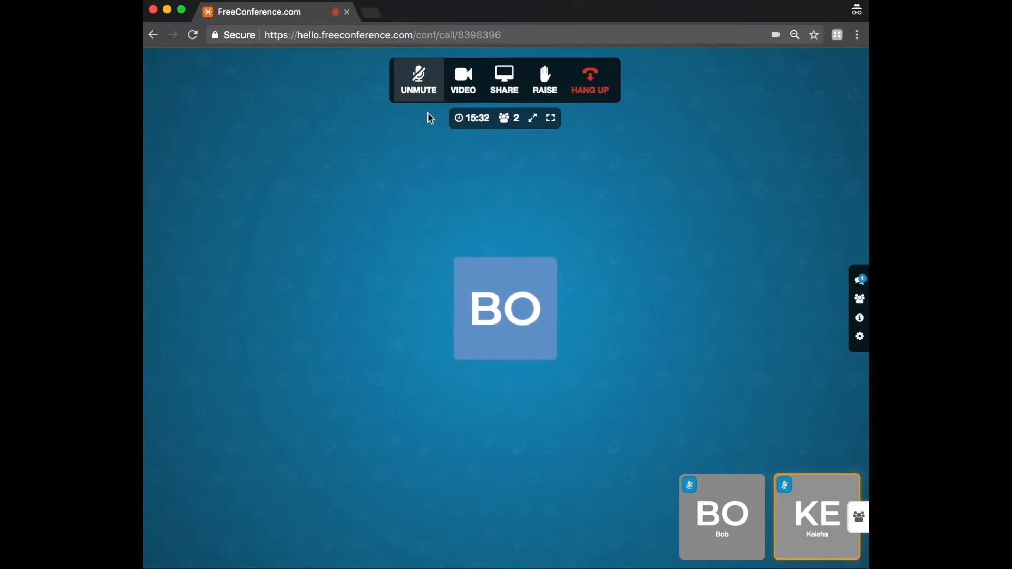
mouse_move(544, 79)
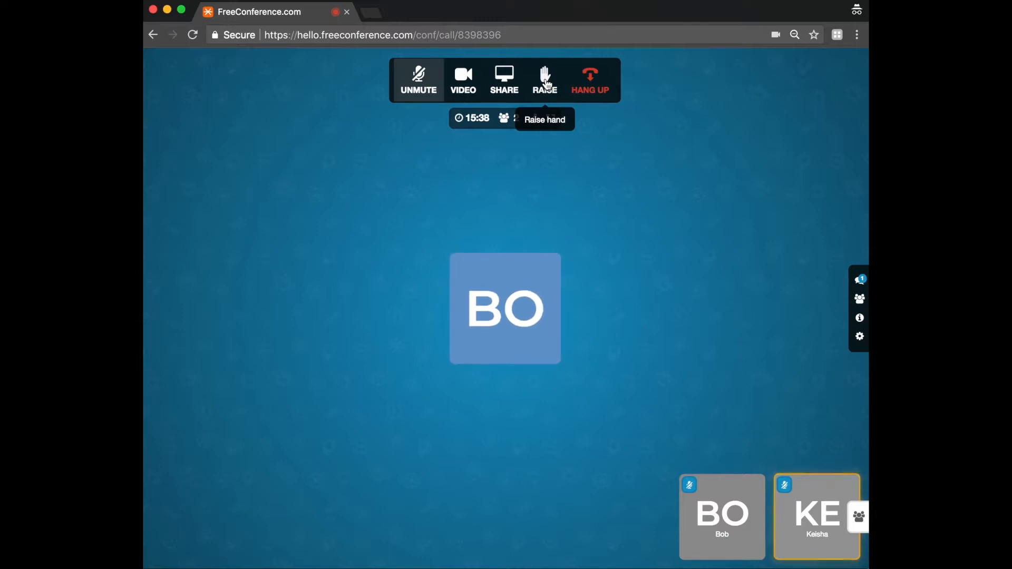
left_click(859, 281)
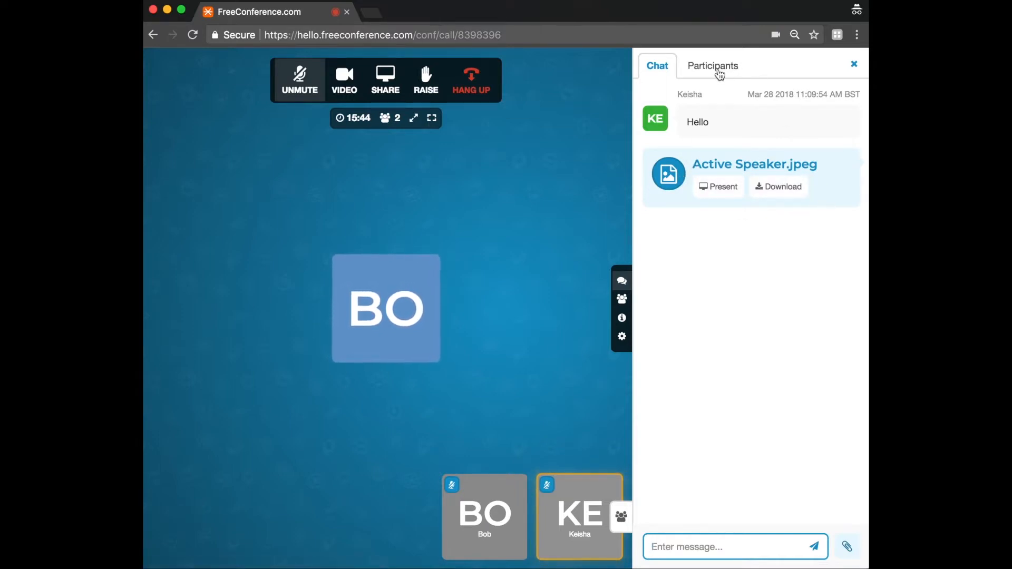
- Check the participant list, return to chat, and close the side panel
left_click(712, 65)
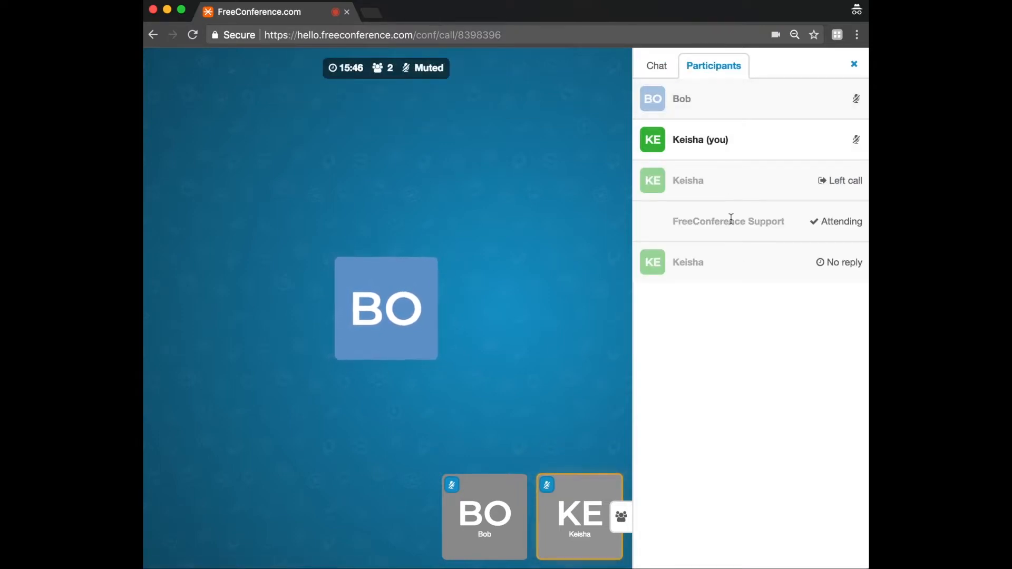
left_click(655, 65)
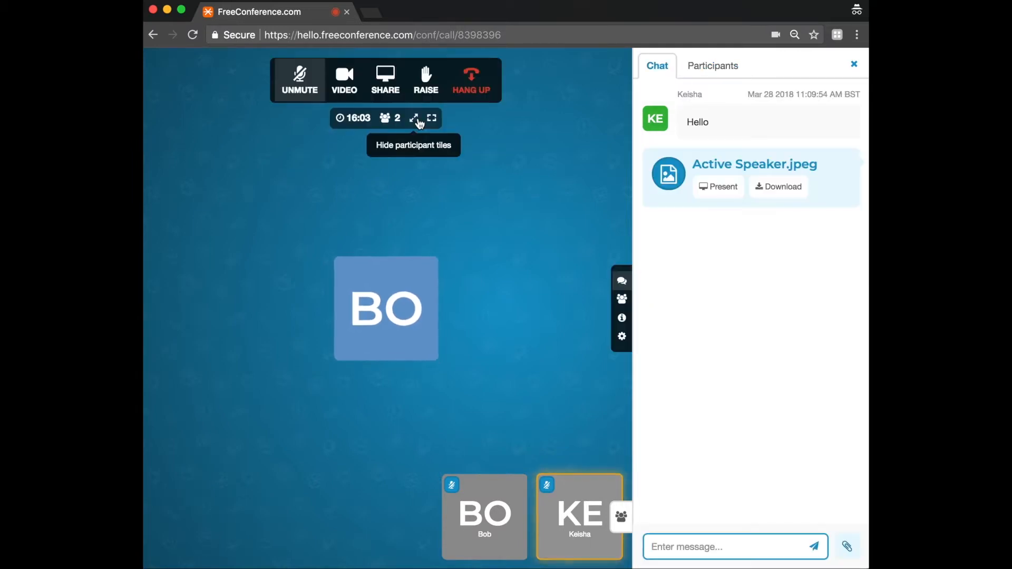
left_click(413, 118)
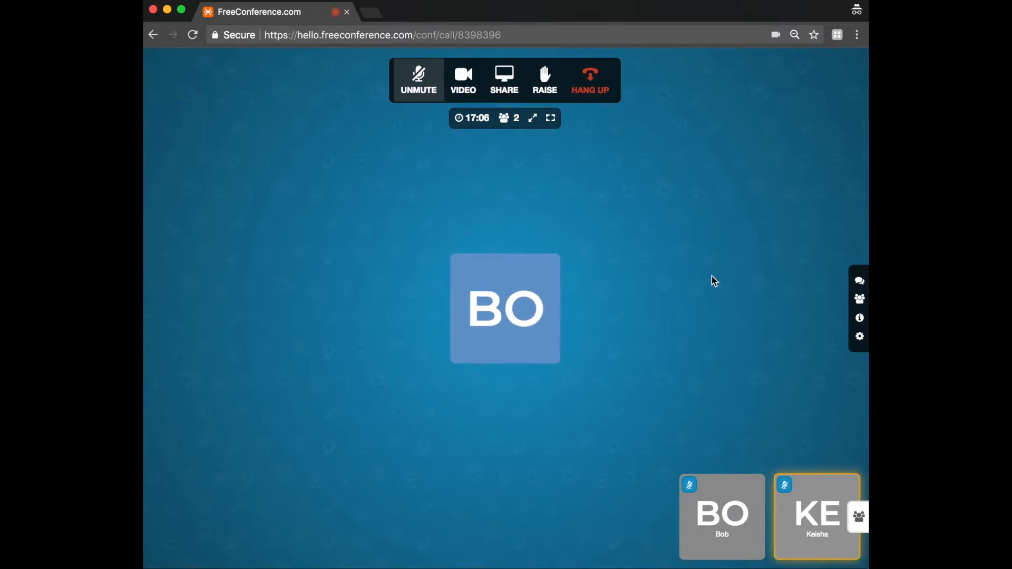
mouse_move(747, 331)
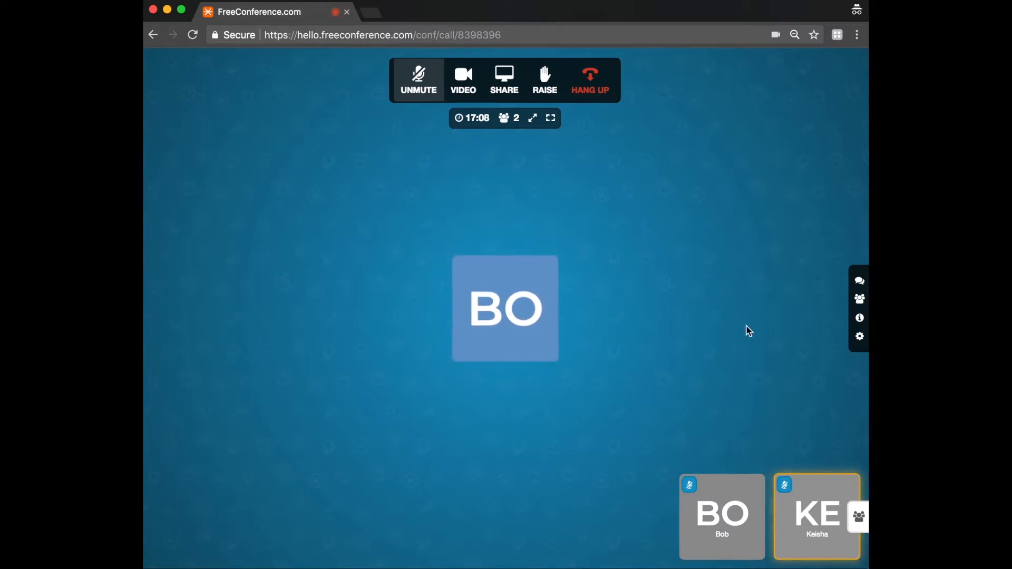
mouse_move(859, 338)
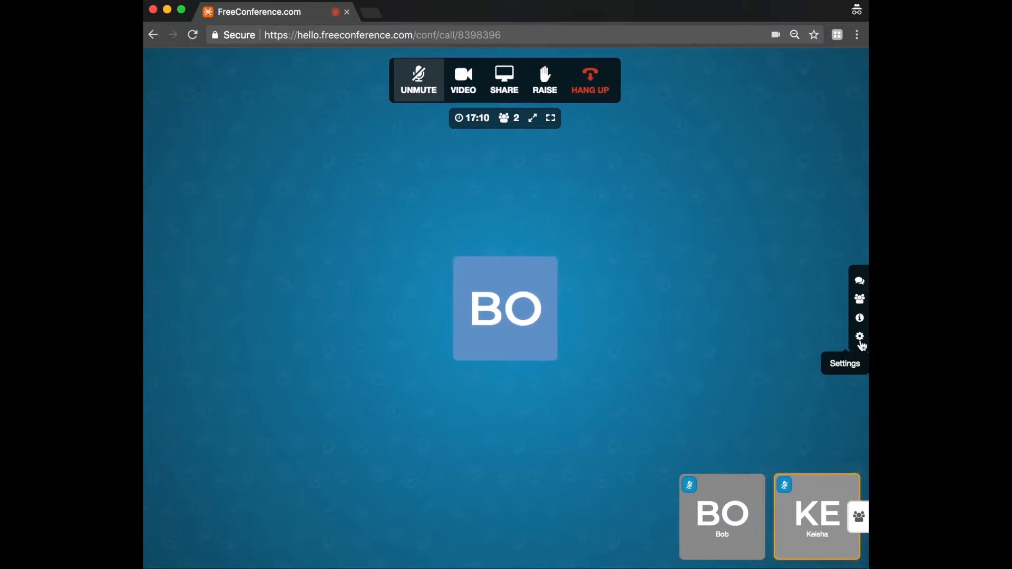
- Review call settings, keeping the default microphone, default speaker output and FaceTime HD camera
left_click(859, 336)
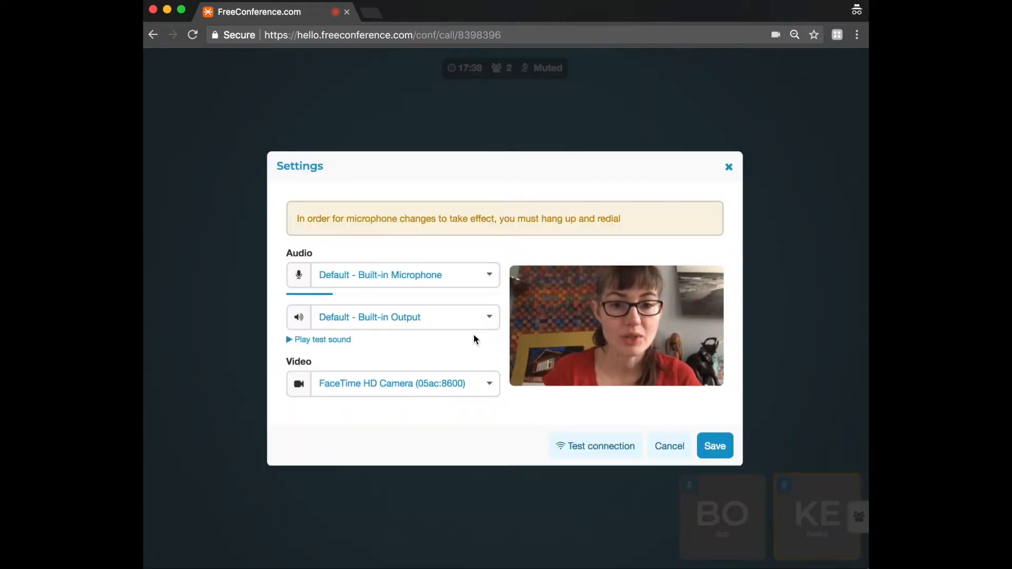
left_click(403, 274)
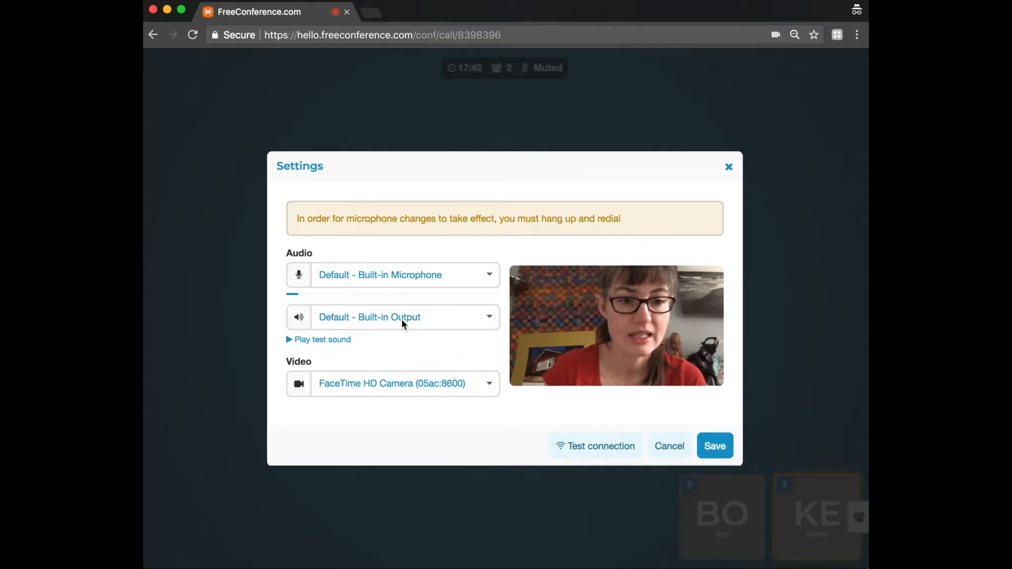
left_click(402, 318)
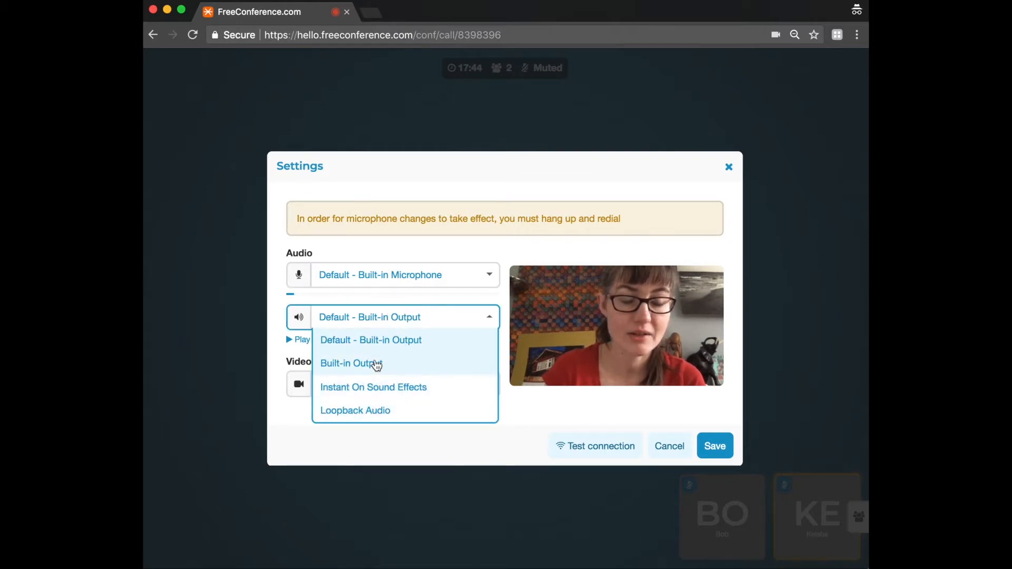
left_click(371, 340)
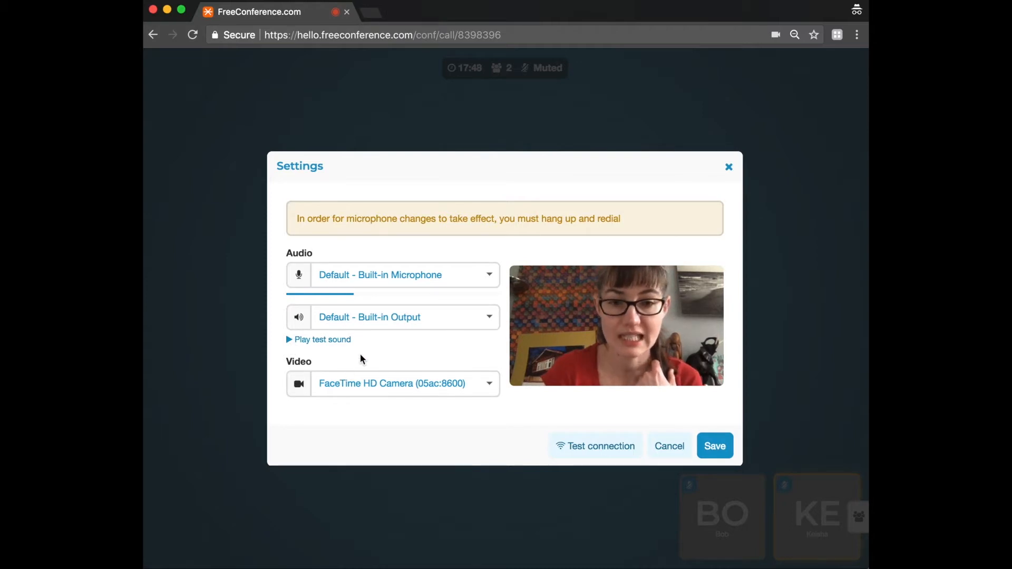
left_click(404, 383)
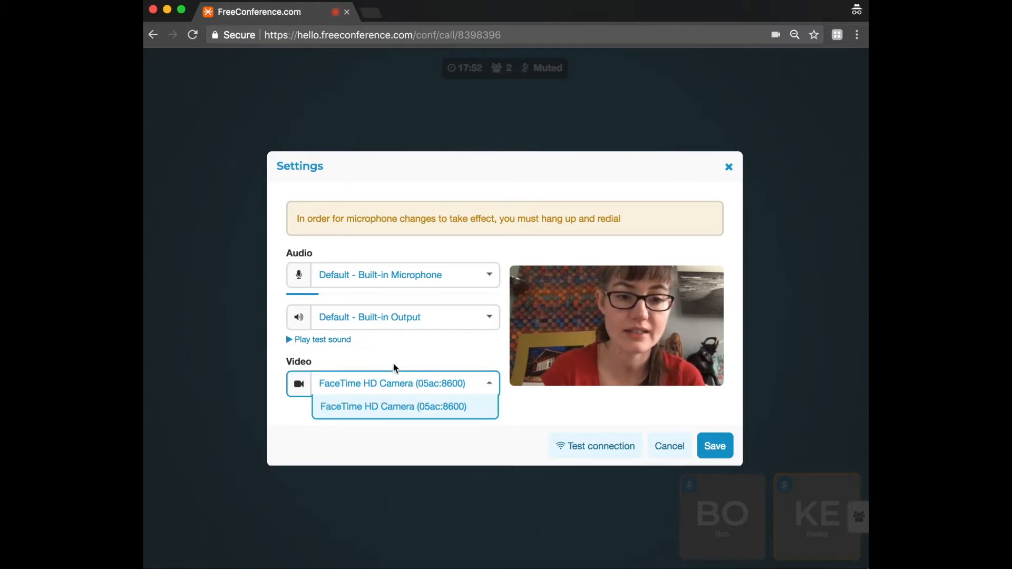
left_click(403, 406)
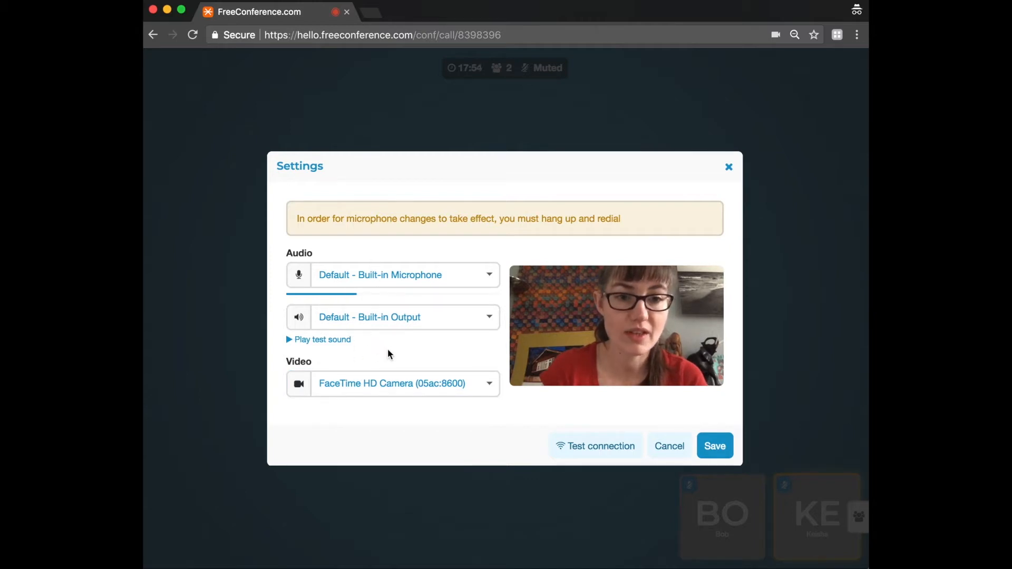
mouse_move(413, 269)
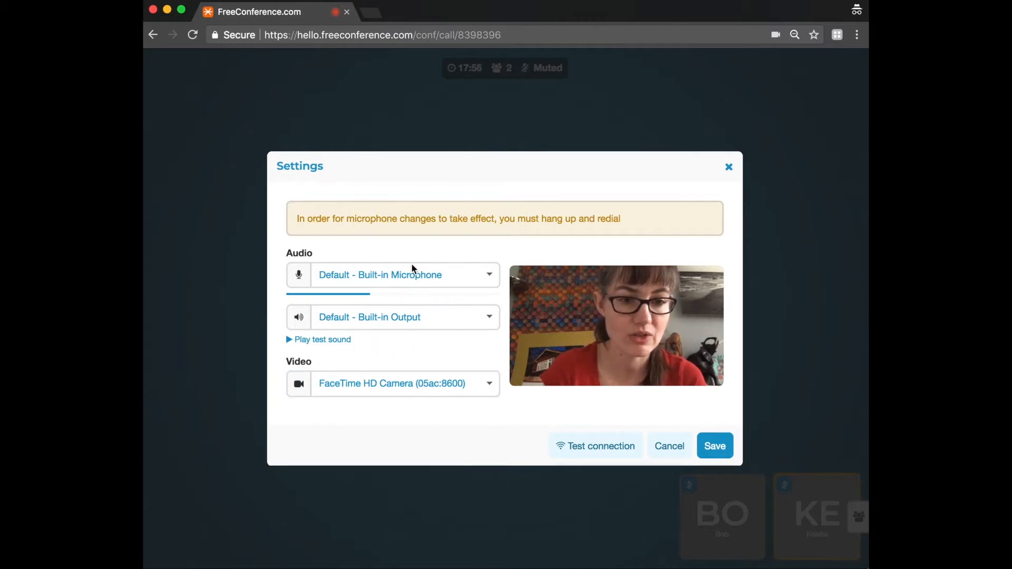
mouse_move(572, 449)
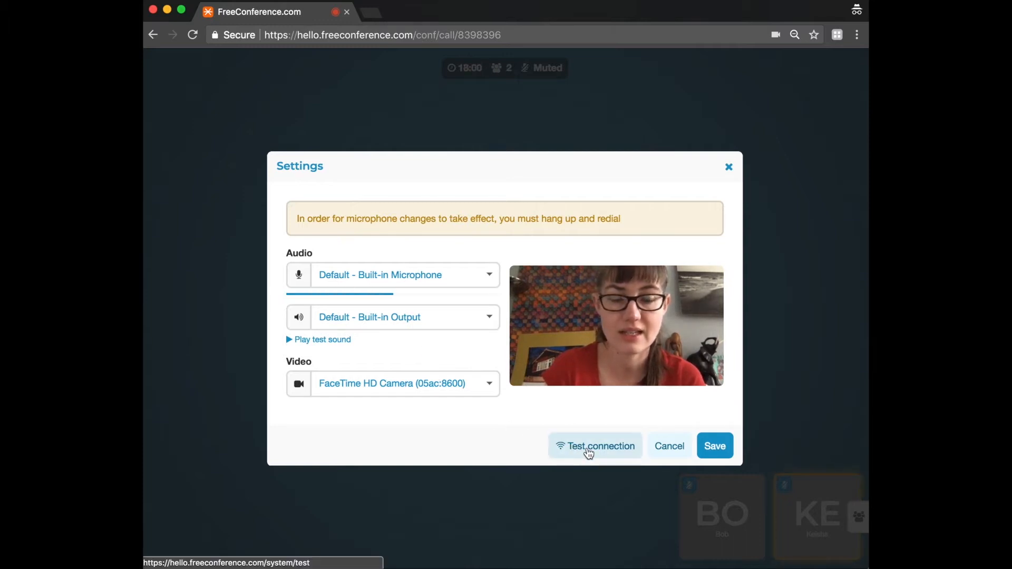
- Run the call diagnostic test and confirm the microphone meter is moving
left_click(595, 446)
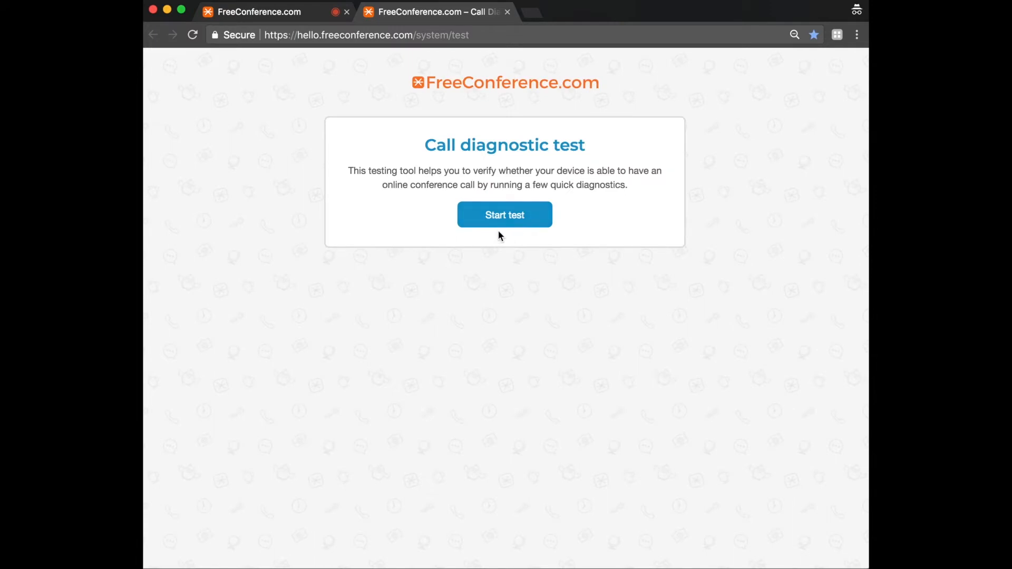
mouse_move(509, 216)
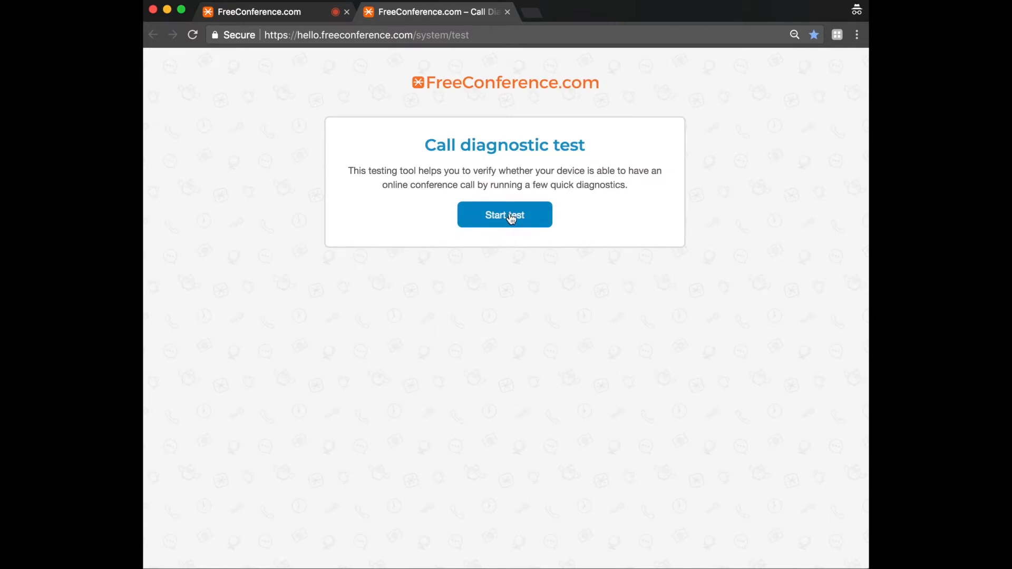
left_click(504, 215)
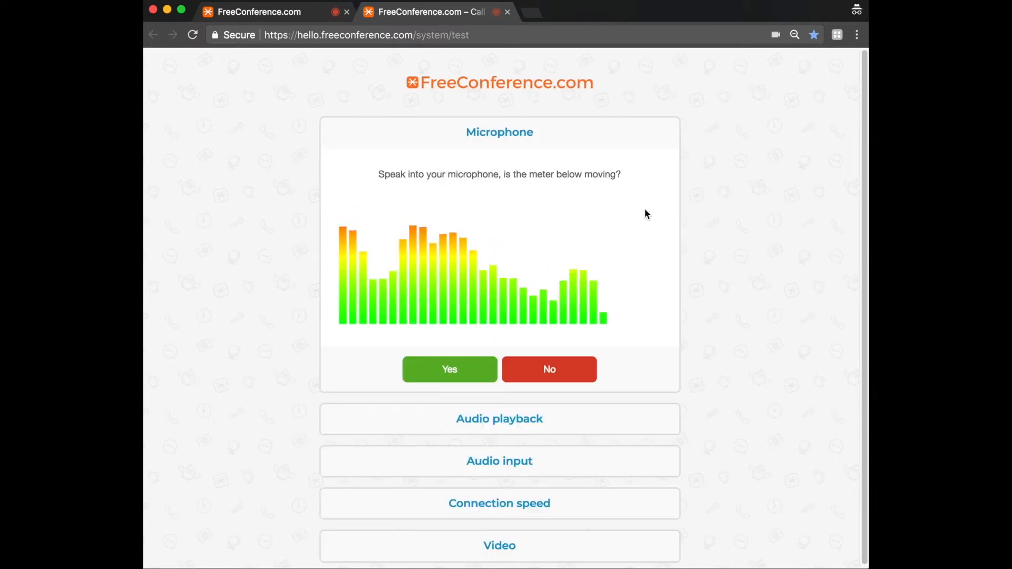
mouse_move(693, 395)
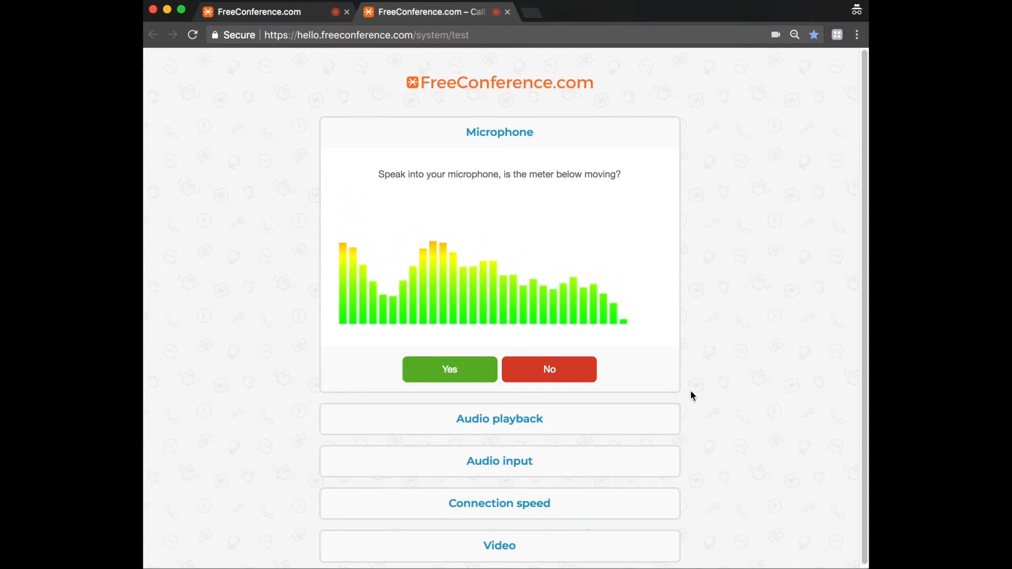
left_click(449, 370)
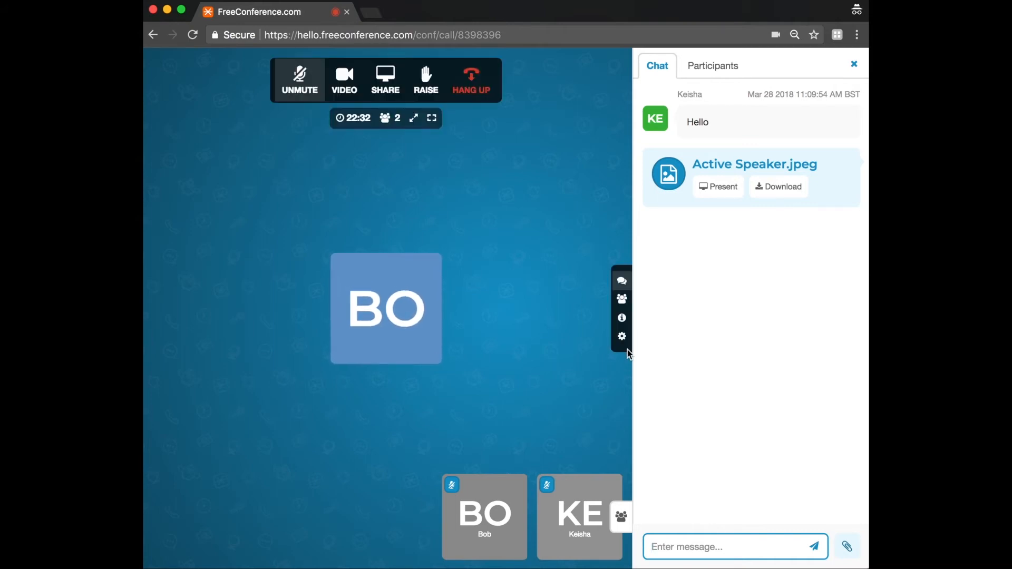
mouse_move(622, 318)
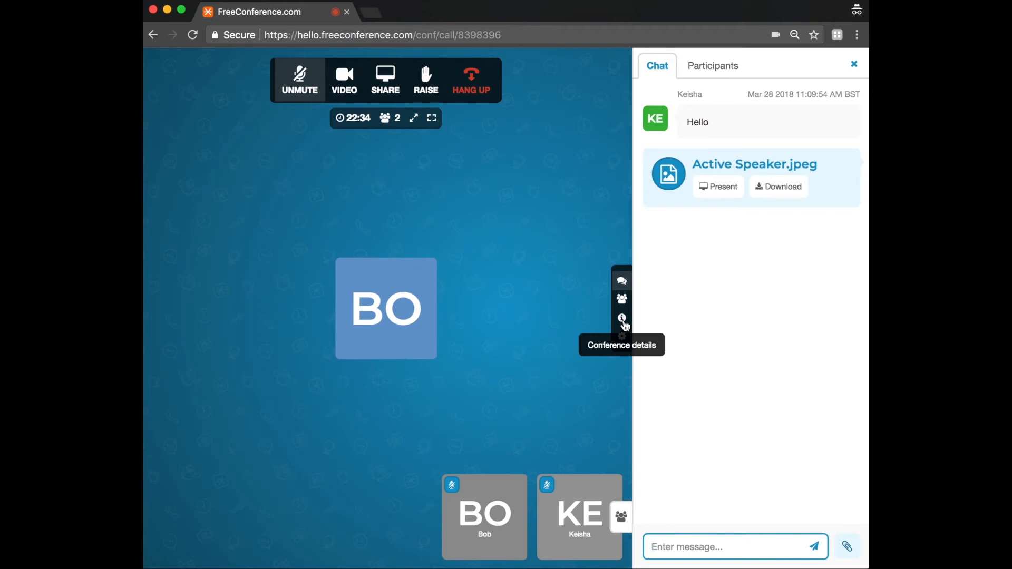
left_click(622, 318)
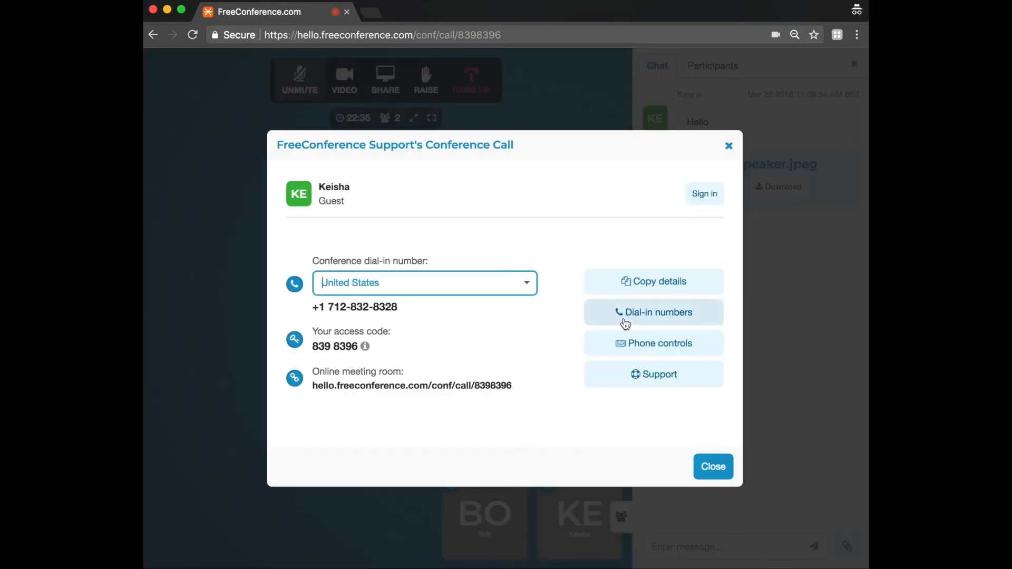
mouse_move(654, 382)
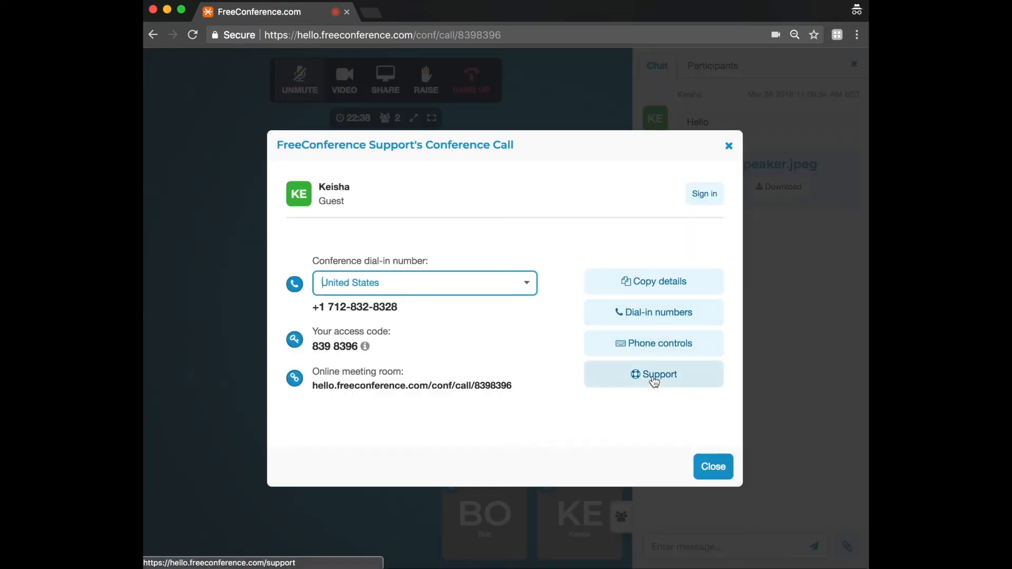
- Search the Support Center for 'echo', view the echo article, and return to the call
left_click(653, 375)
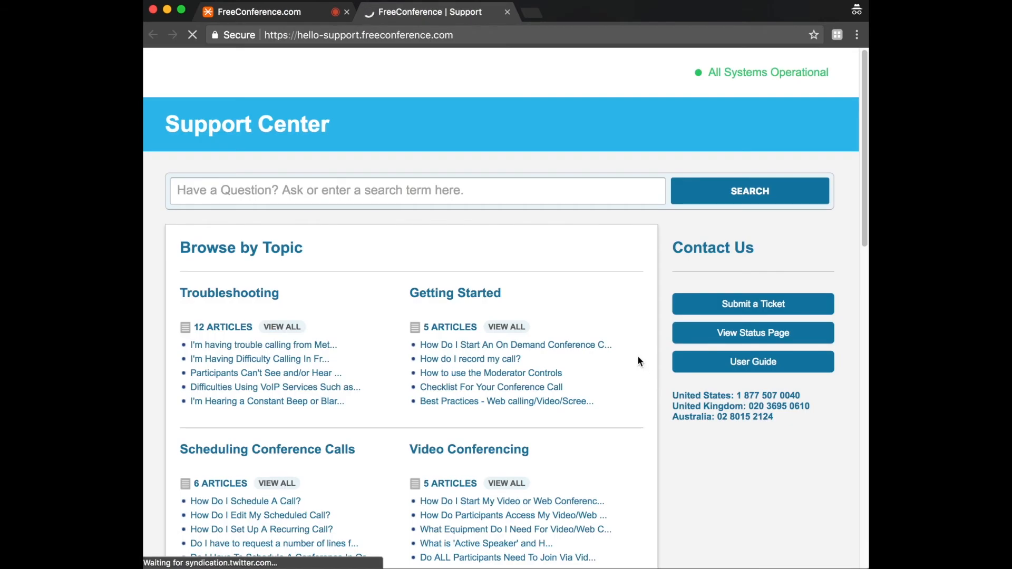
scroll("down", 3)
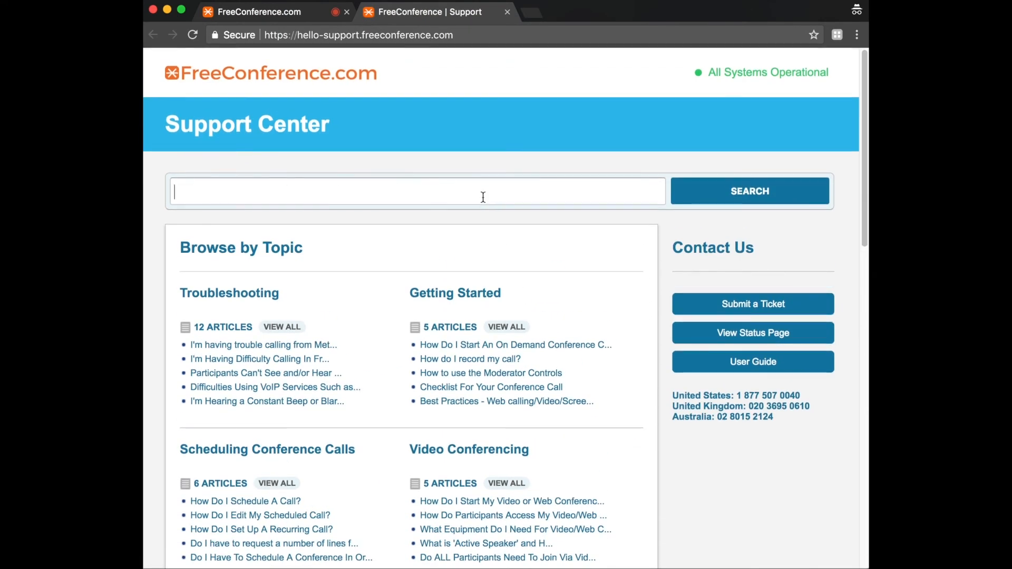
mouse_move(553, 278)
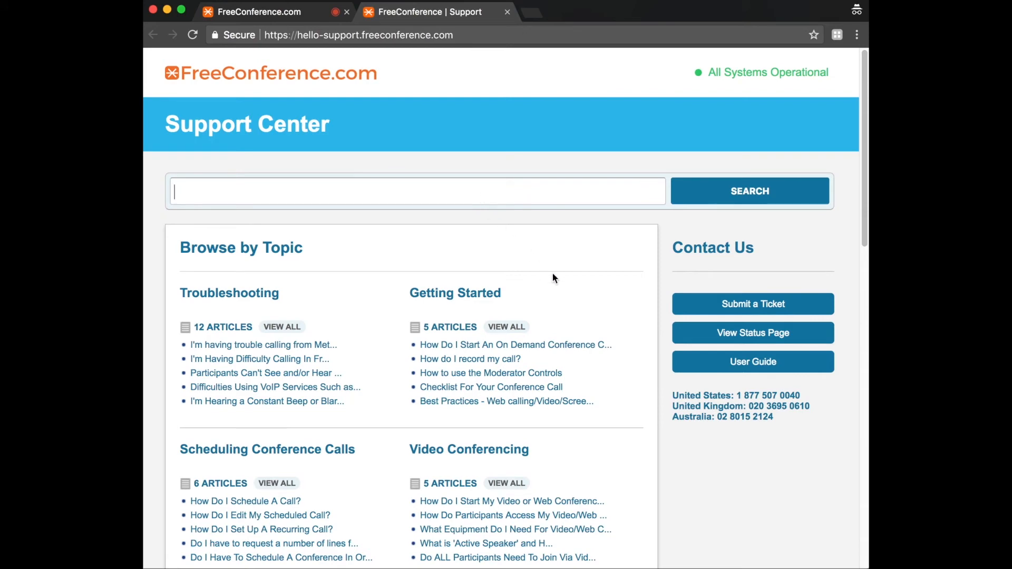
type("echo")
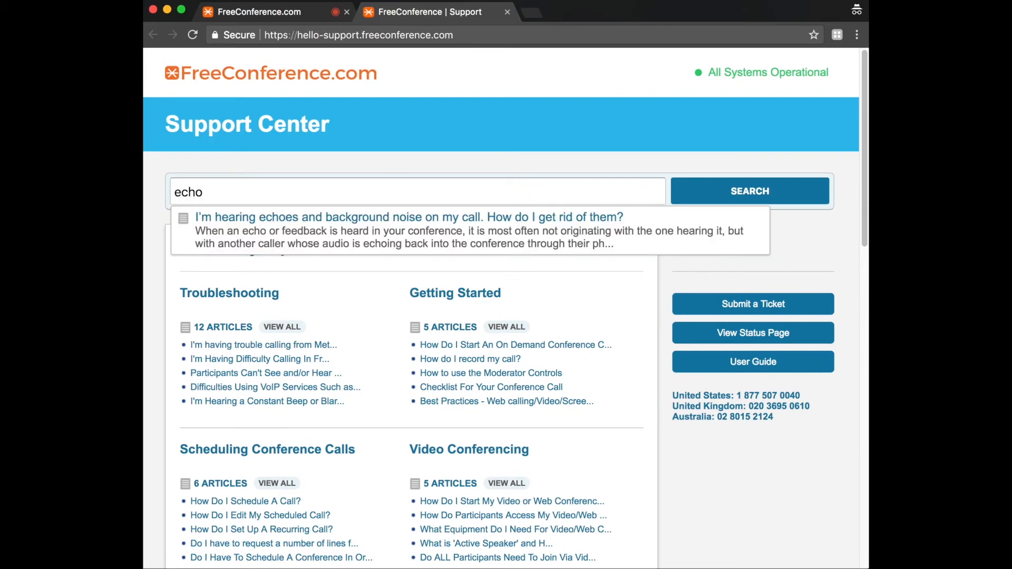
left_click(409, 217)
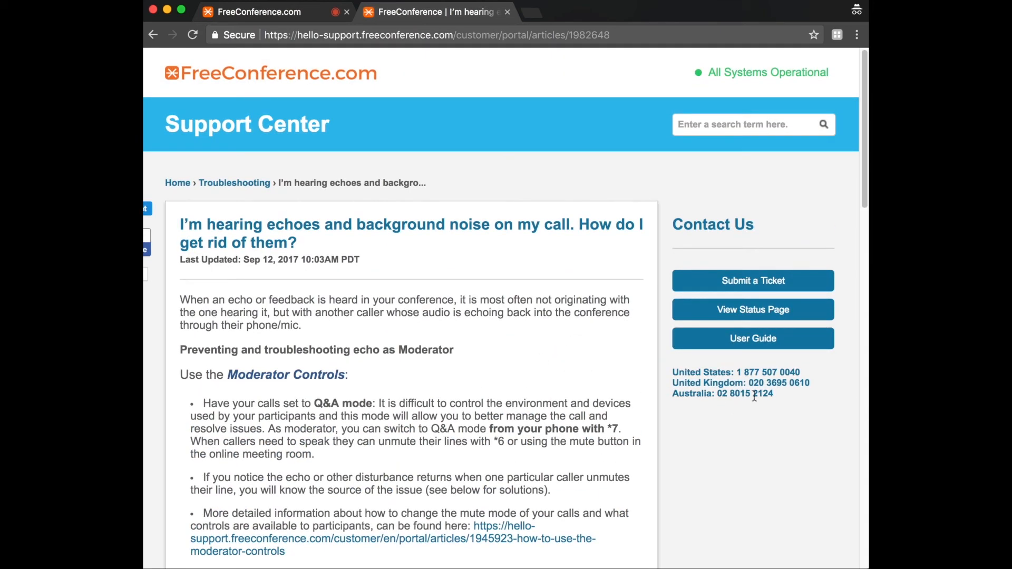
mouse_move(744, 279)
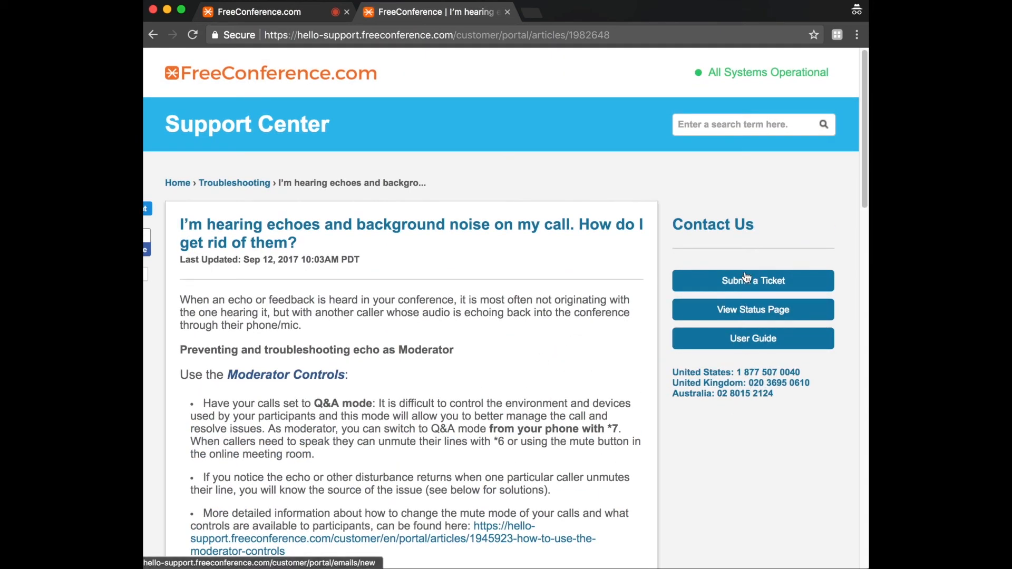
mouse_move(758, 245)
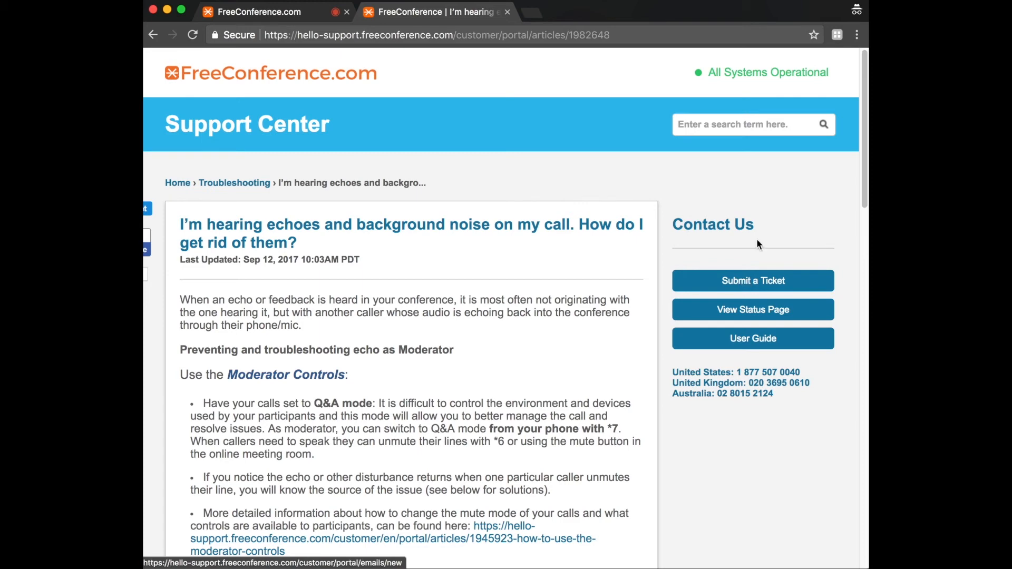
left_click(259, 11)
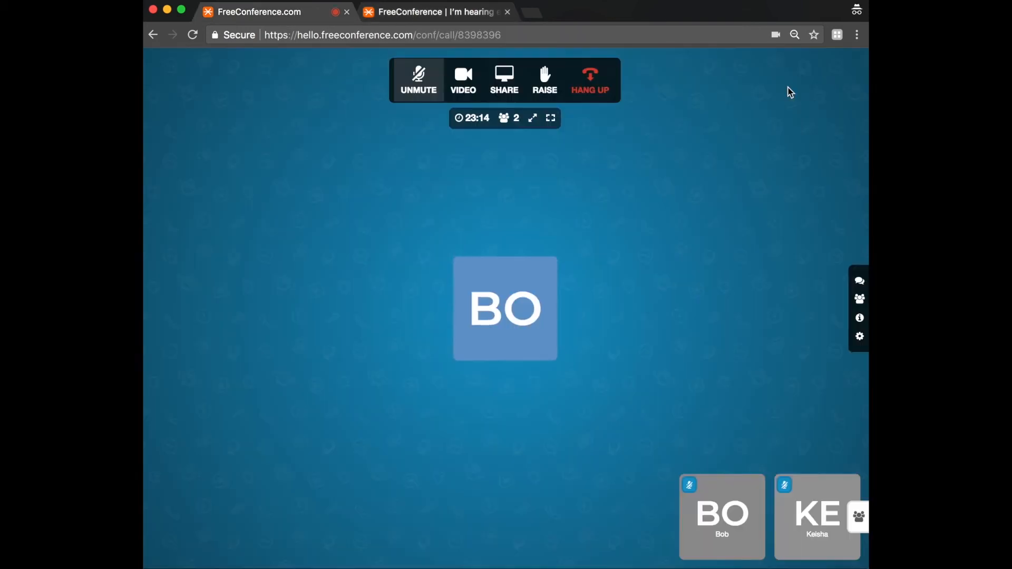